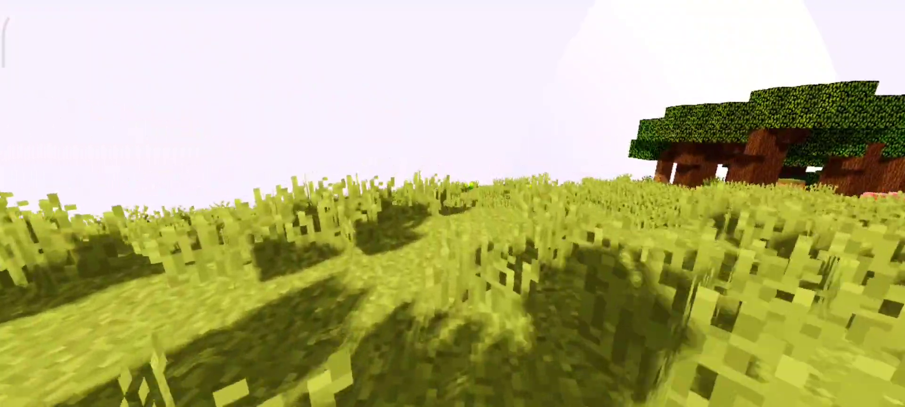
{"action": "mouse_move", "coordinate": [452, 203]}
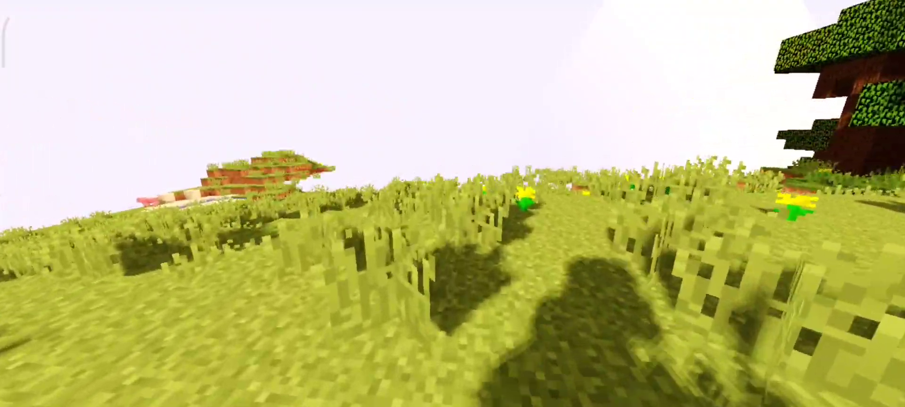
{"action": "mouse_move", "coordinate": [453, 203]}
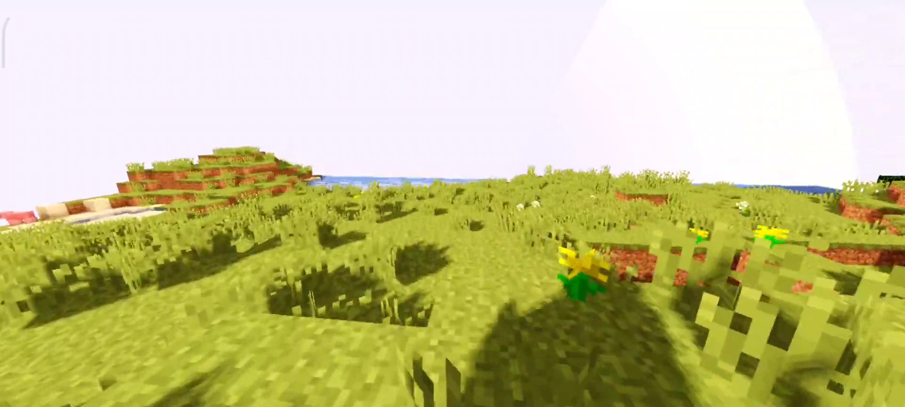
{"action": "mouse_move", "coordinate": [453, 204]}
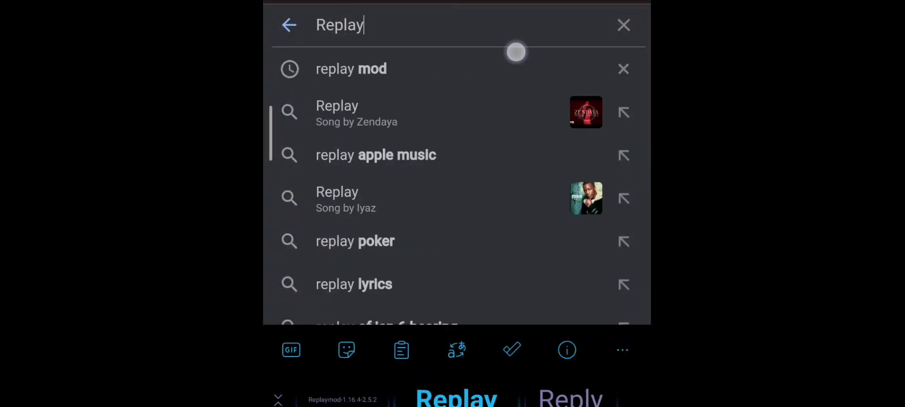
Step: Search Google for 'replay mod' and open the replaymod.com website
{"action": "left_click", "coordinate": [351, 69]}
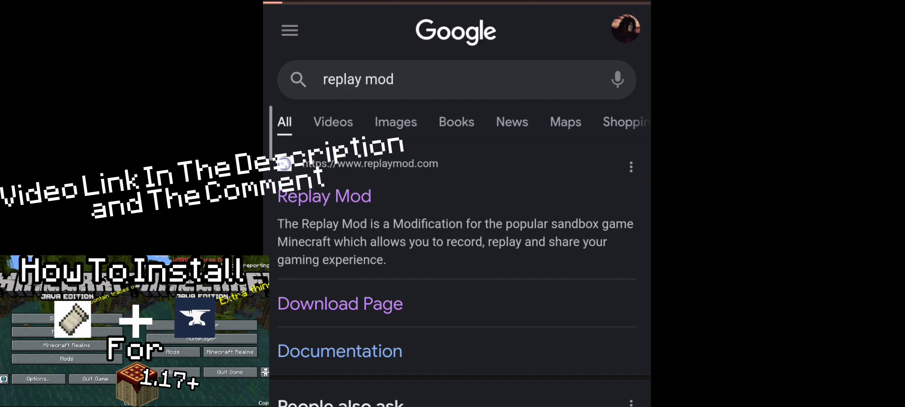
{"action": "left_click", "coordinate": [324, 196]}
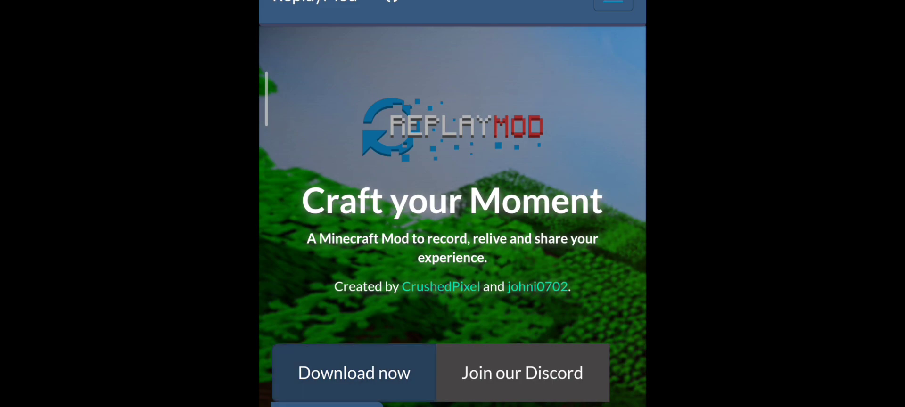
{"action": "scroll", "scroll_direction": "down", "scroll_amount": 3}
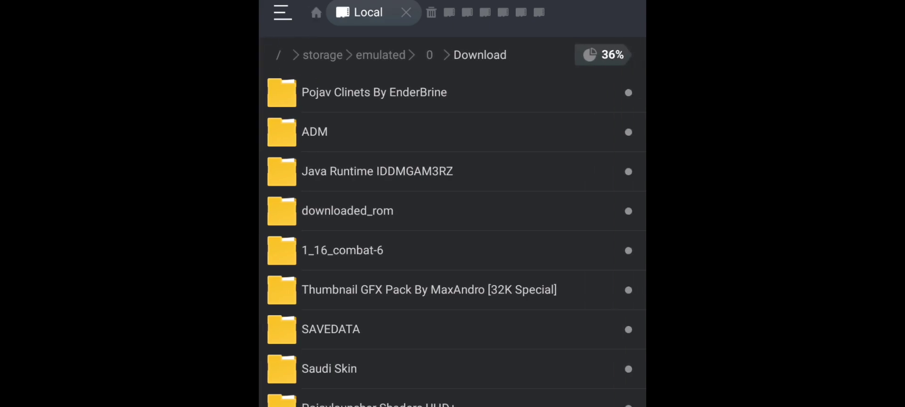
Step: Browse to PojavLauncher's .minecraft folder, then launch fabric-loader-1.19 and show its Mods list
{"action": "scroll", "scroll_direction": "down", "scroll_amount": 3}
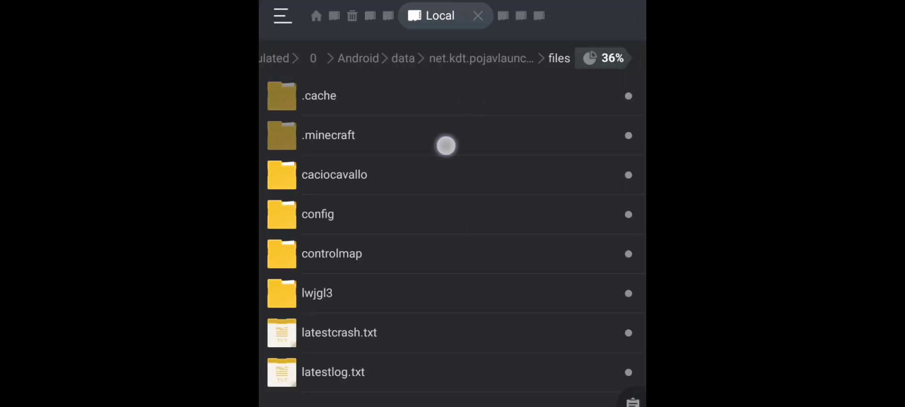
{"action": "left_click", "coordinate": [328, 135]}
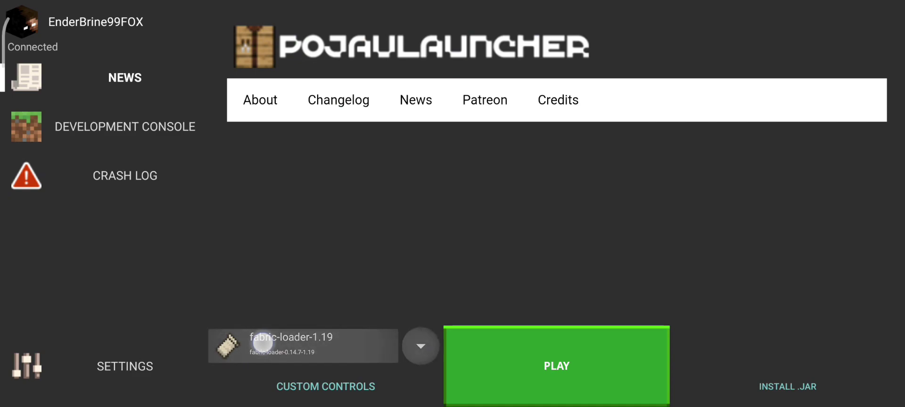
{"action": "left_click", "coordinate": [420, 345]}
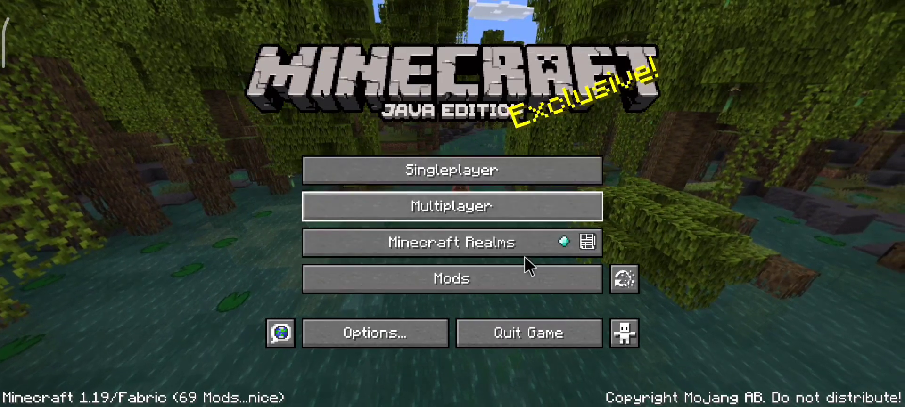
{"action": "left_click", "coordinate": [452, 278]}
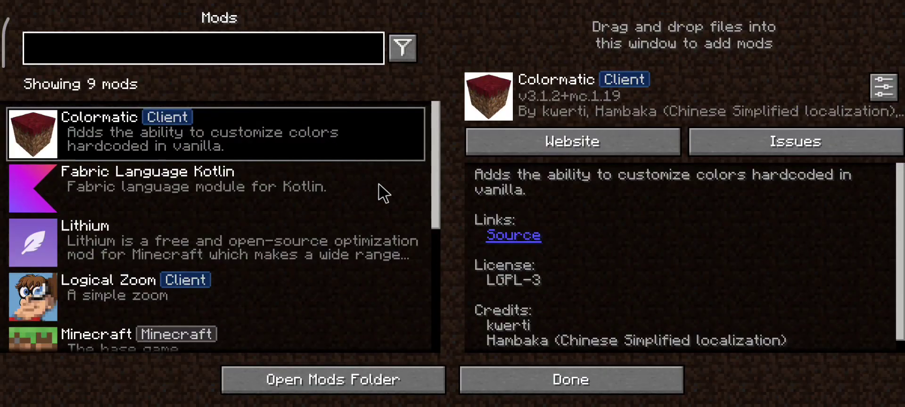
Step: Scroll the Mods list to view Replay Mod v1.19-2.6.6 details, then Colormatic's
{"action": "scroll", "scroll_direction": "down", "scroll_amount": 3}
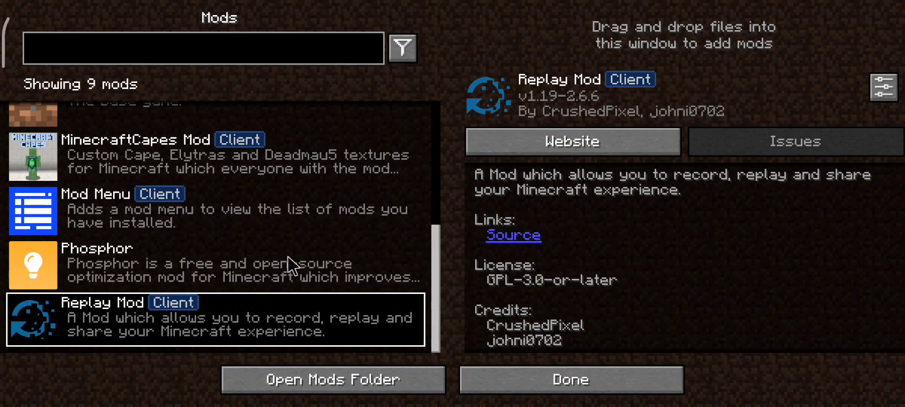
{"action": "left_click", "coordinate": [203, 156]}
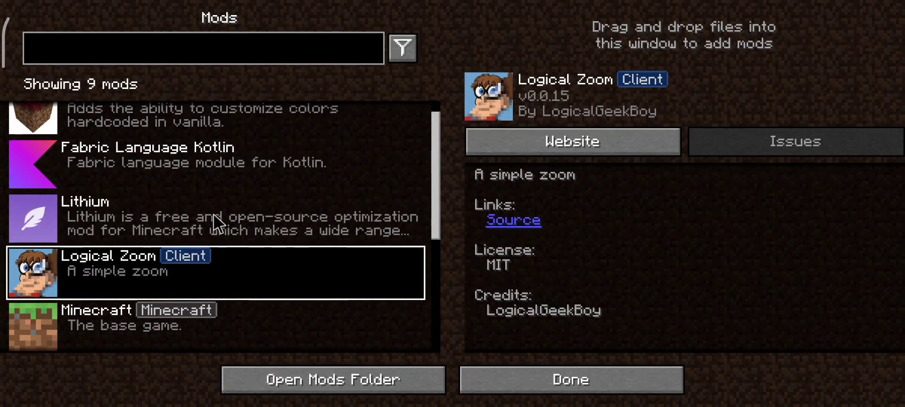
{"action": "left_click", "coordinate": [219, 118]}
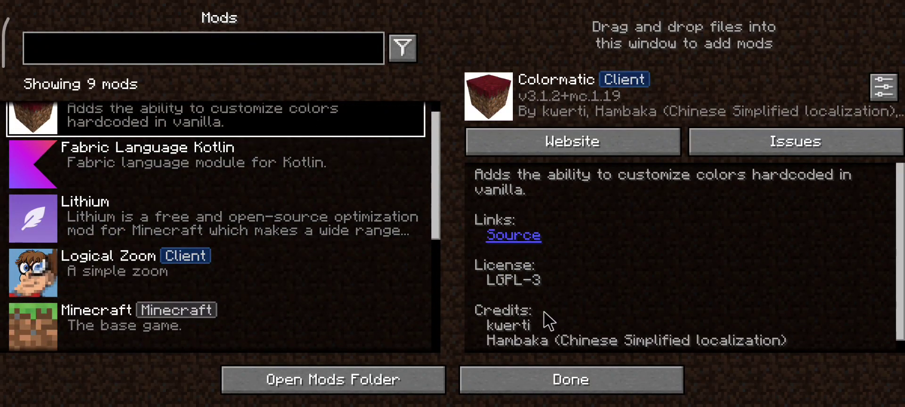
Step: Record gameplay in the flat test world, opening the inventory, then pause to quit
{"action": "left_click", "coordinate": [569, 379]}
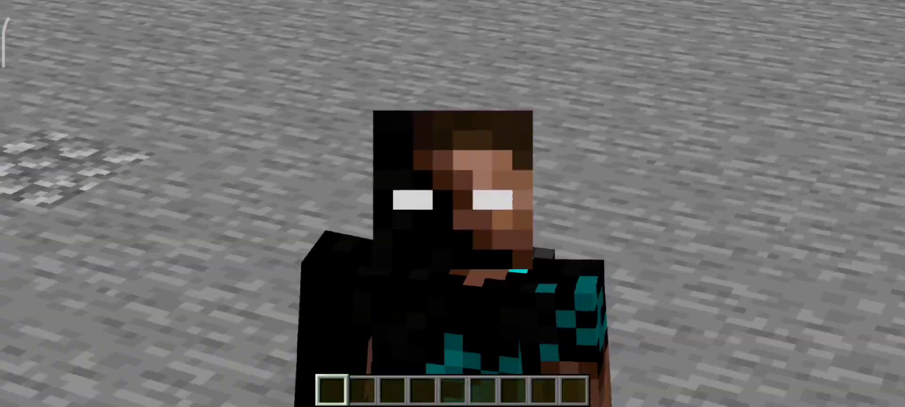
{"action": "key", "text": "e"}
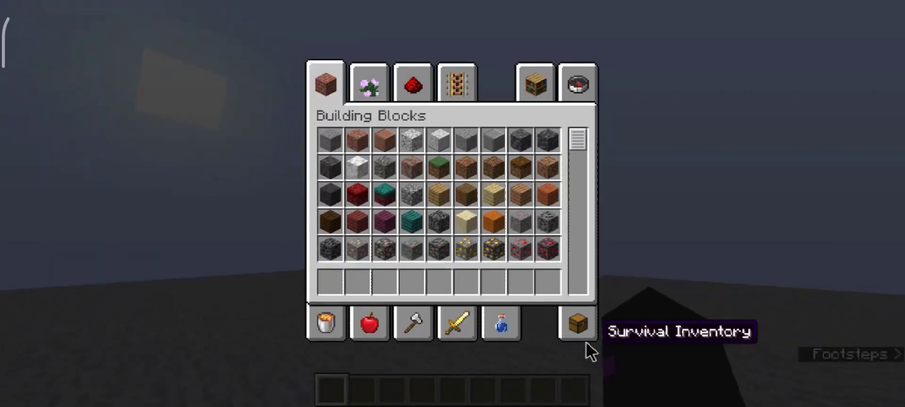
{"action": "key", "text": "Escape"}
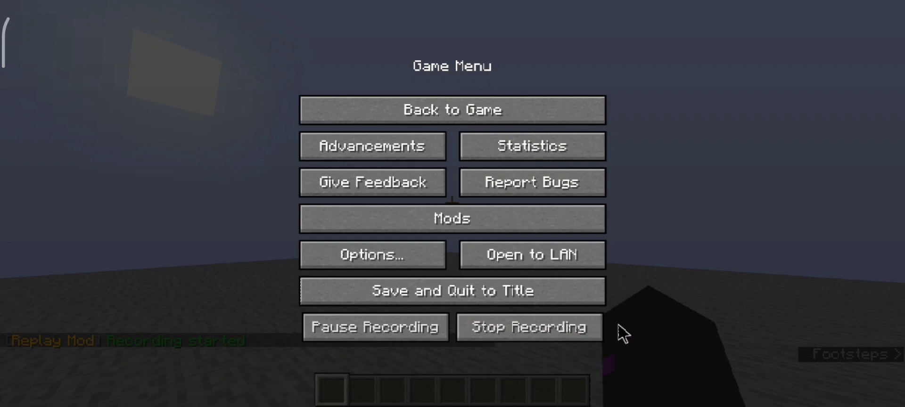
{"action": "left_click", "coordinate": [452, 110]}
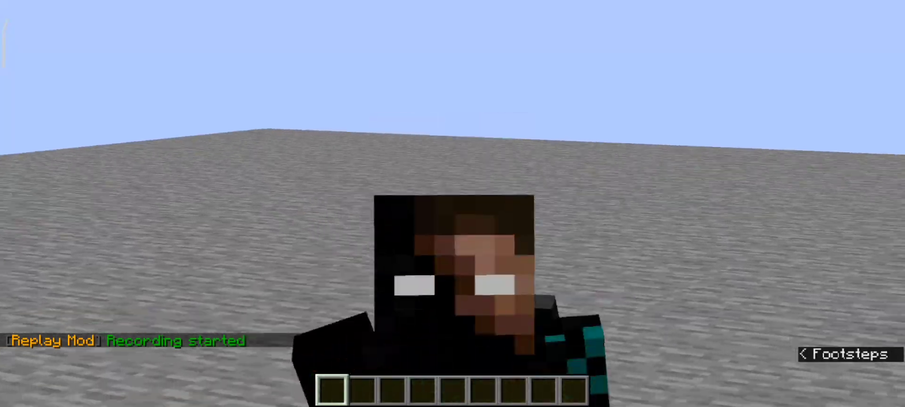
{"action": "key", "text": "Escape"}
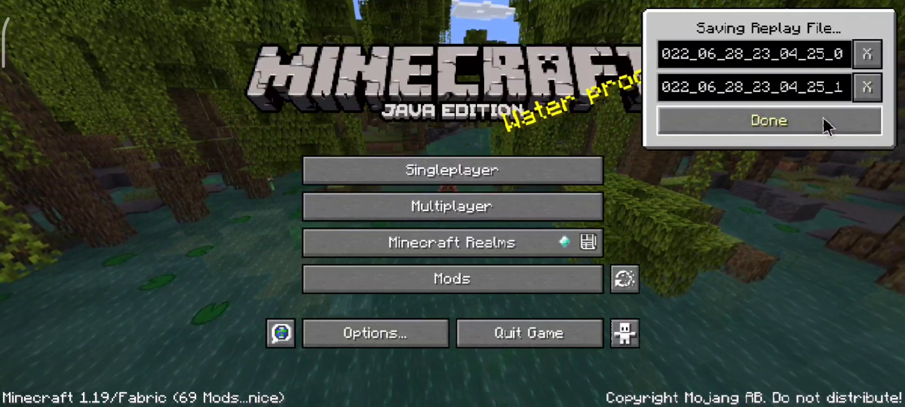
Step: Finish saving the replays, load the flat-world recording, then play and pause it
{"action": "left_click", "coordinate": [769, 120]}
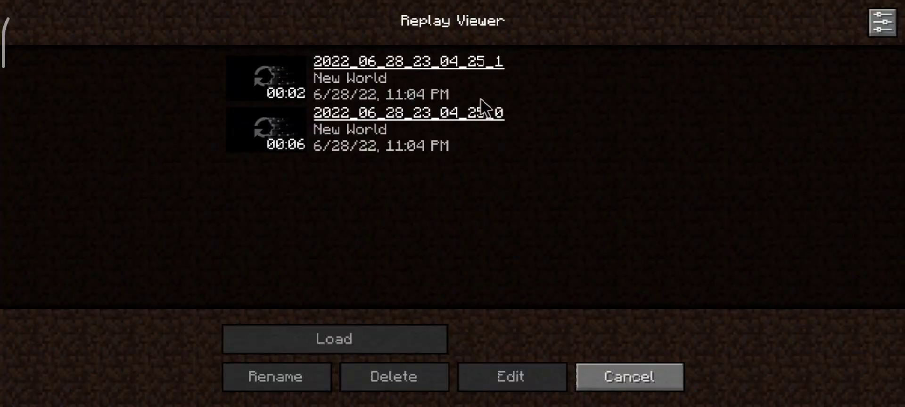
{"action": "left_click", "coordinate": [334, 338]}
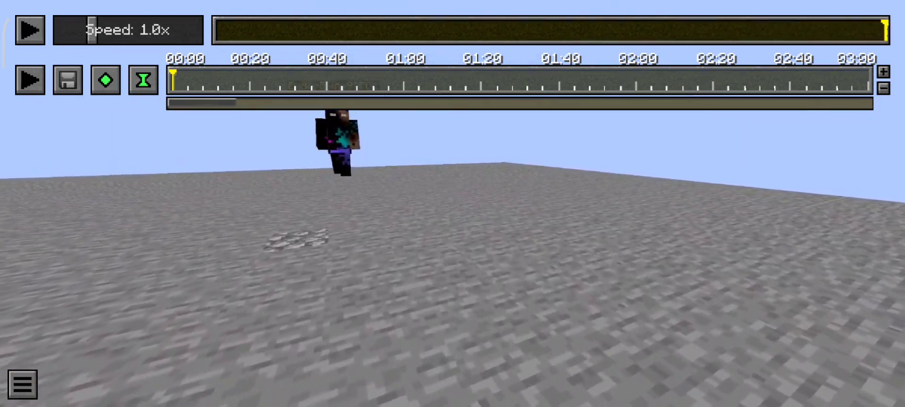
{"action": "mouse_move", "coordinate": [29, 30]}
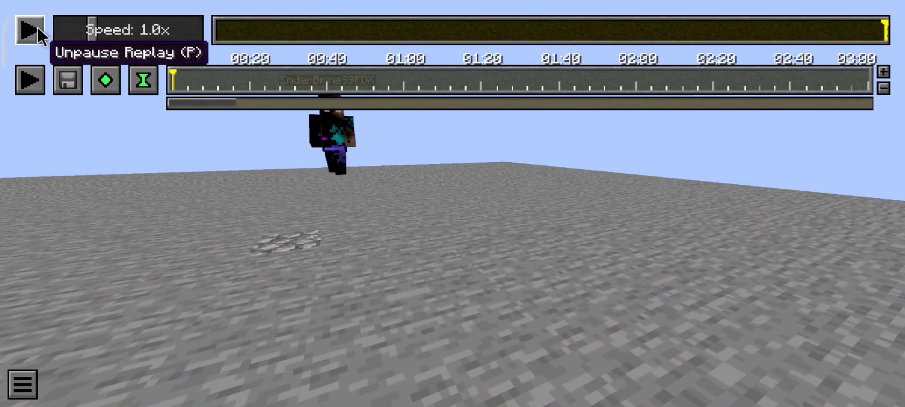
{"action": "left_click", "coordinate": [29, 30]}
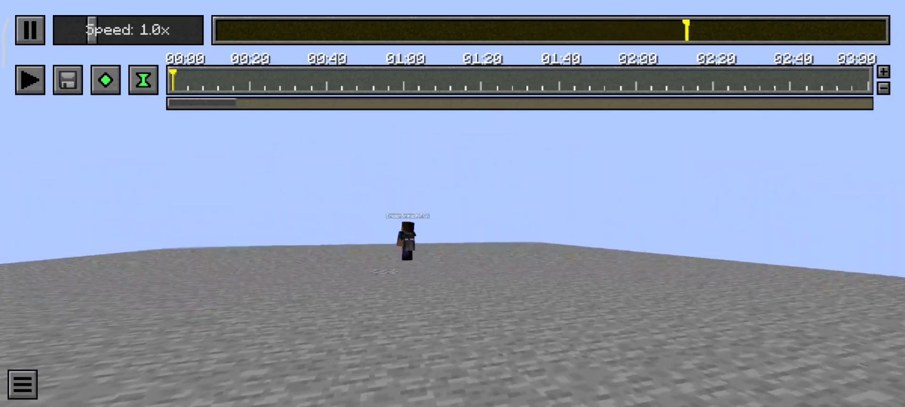
{"action": "left_click", "coordinate": [29, 31]}
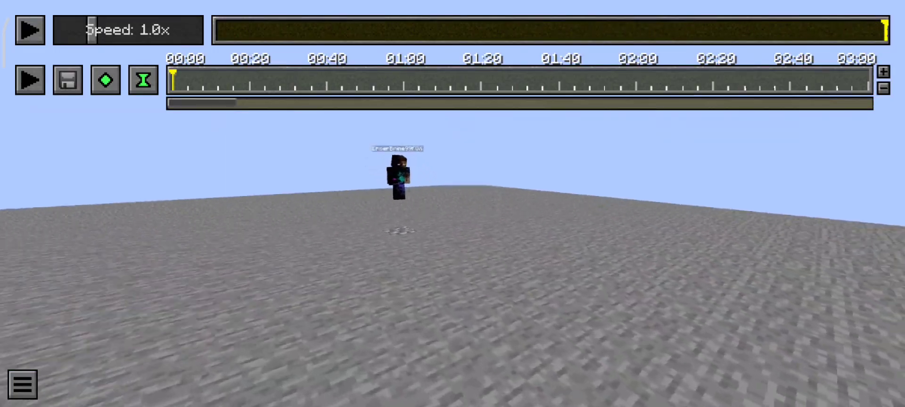